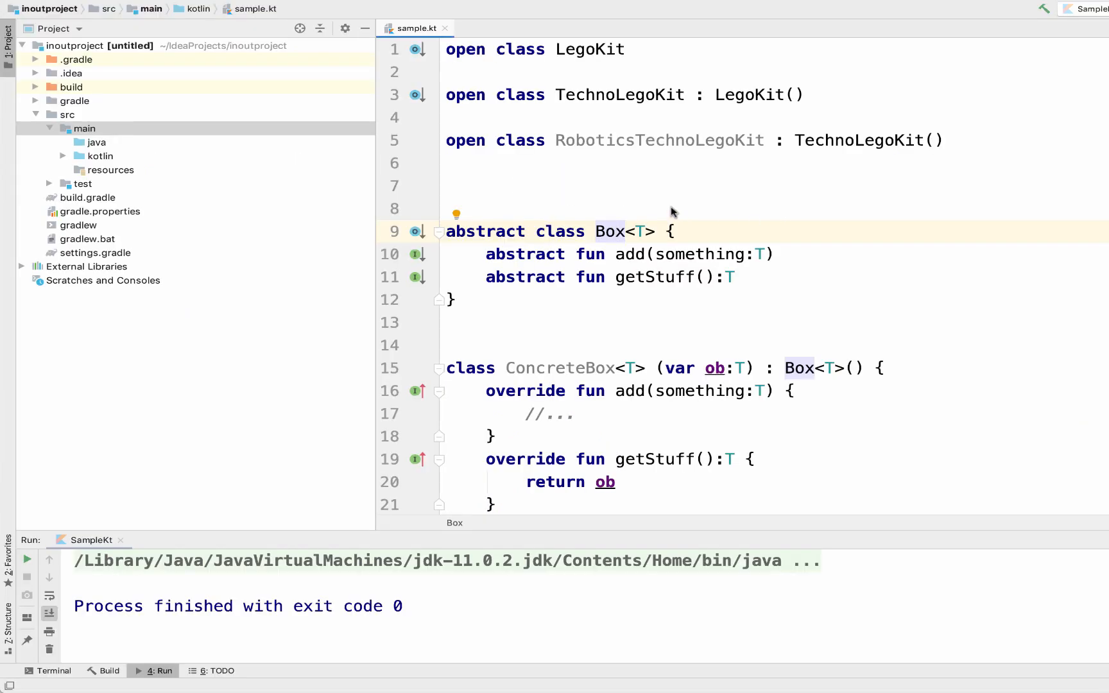
mouse_move(670, 232)
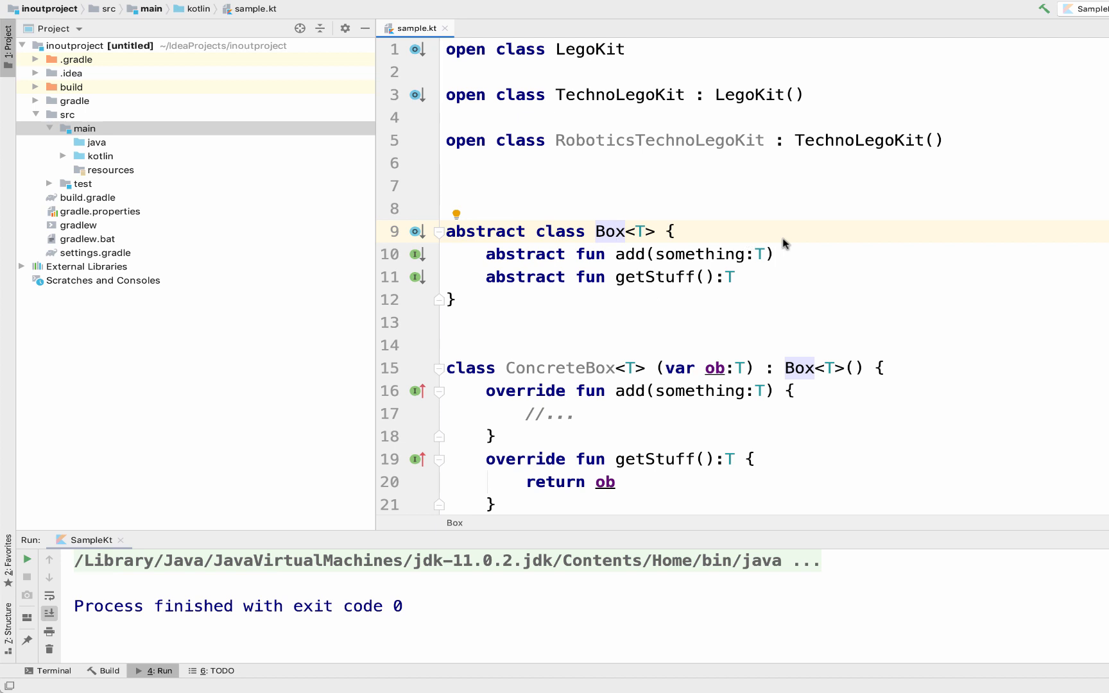
mouse_move(631, 260)
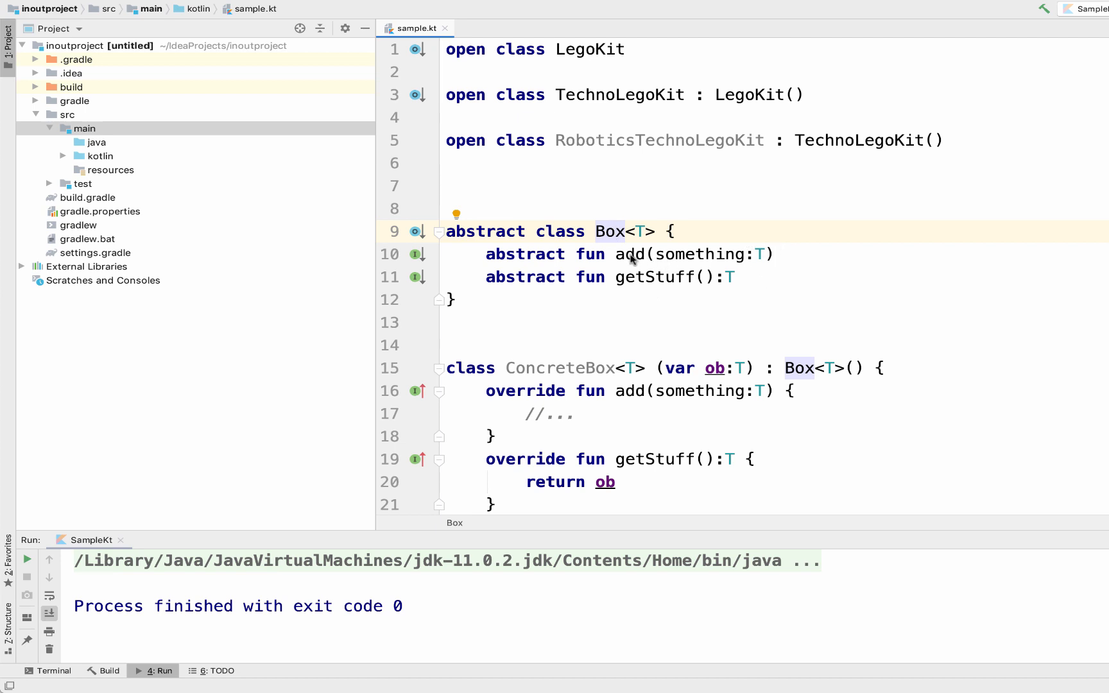
Add the in modifier to Box's type parameter so it reads Box<in T>.
left_click(629, 254)
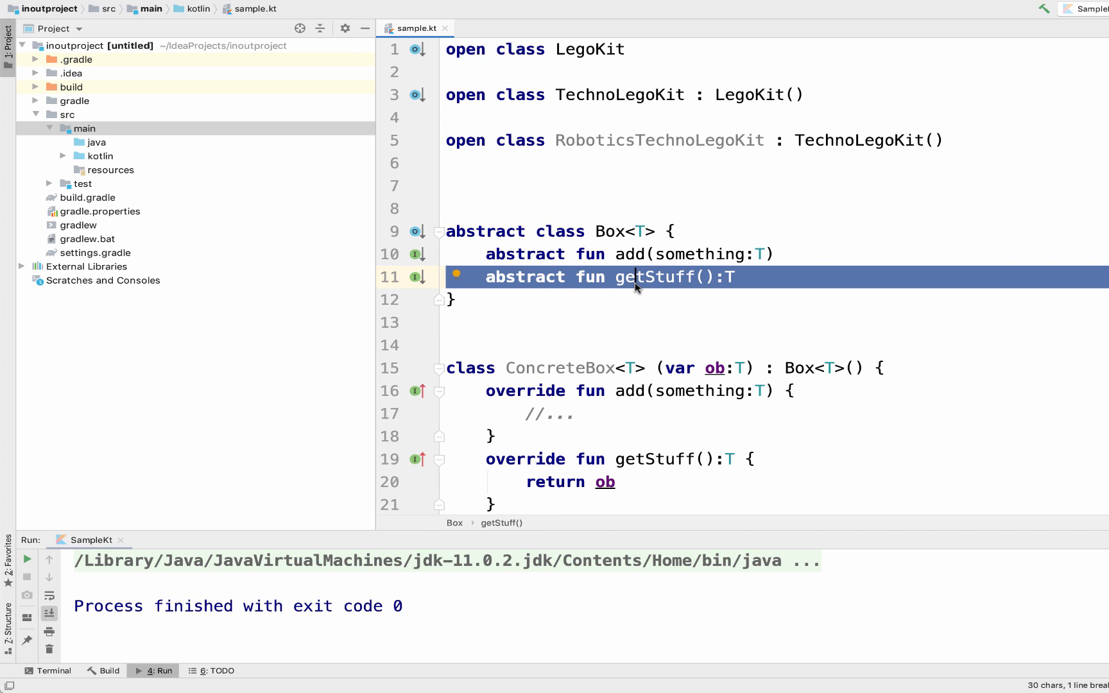
left_click(638, 277)
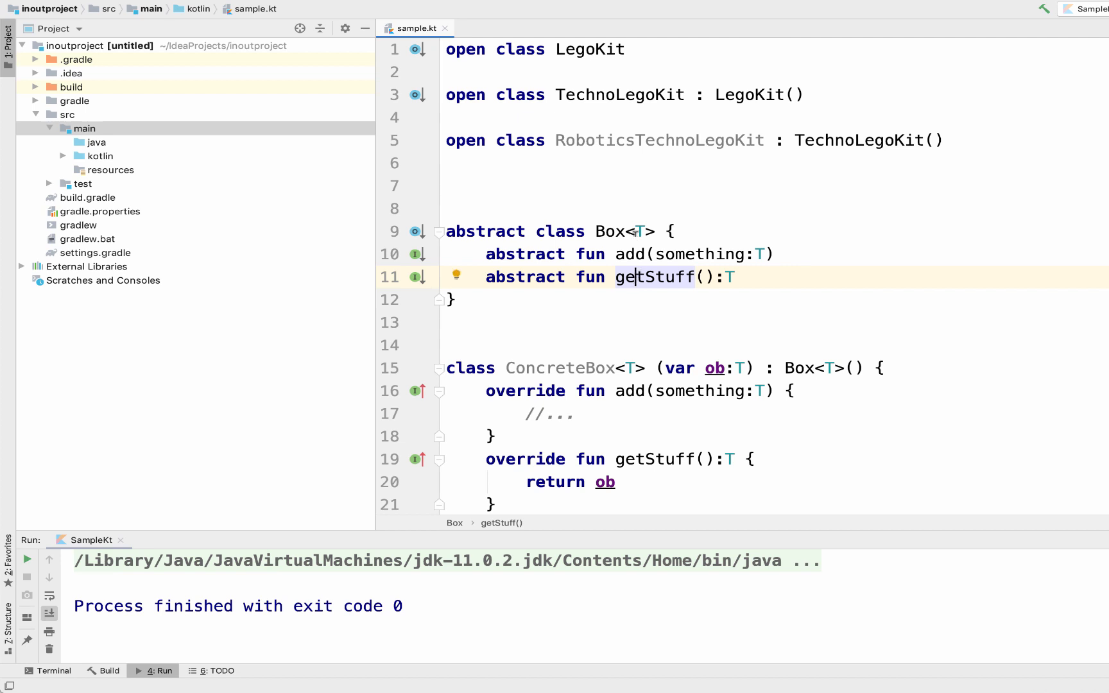
type("in")
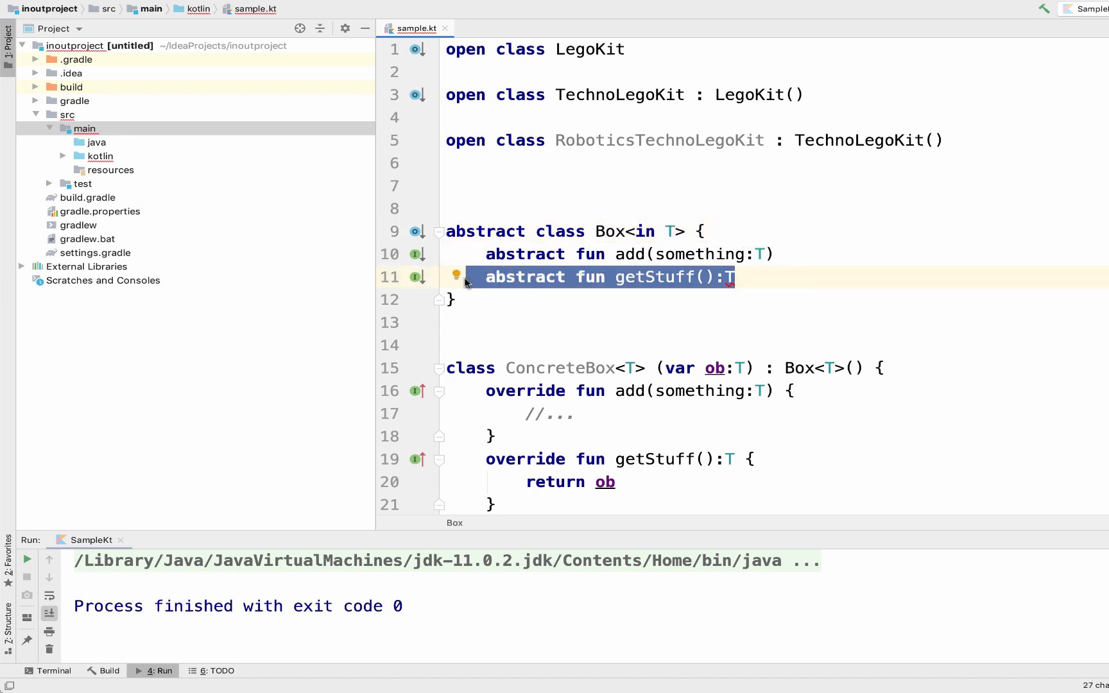
Replace in with out so Box is declared Box<out T>.
left_click(456, 277)
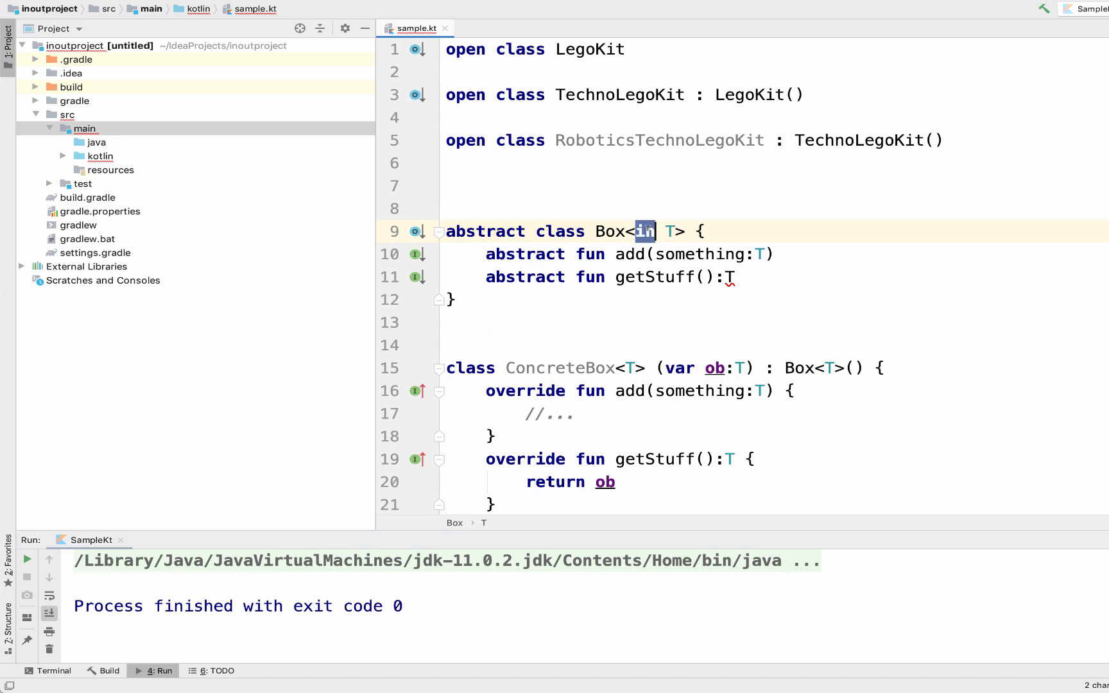
type("out")
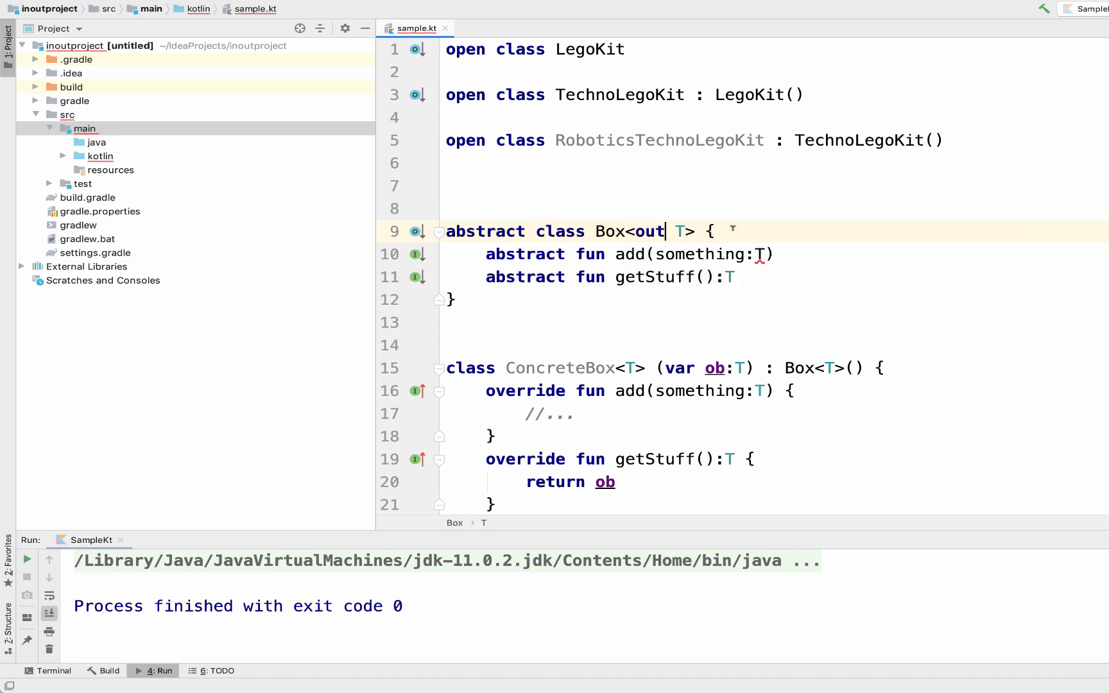
left_click(710, 231)
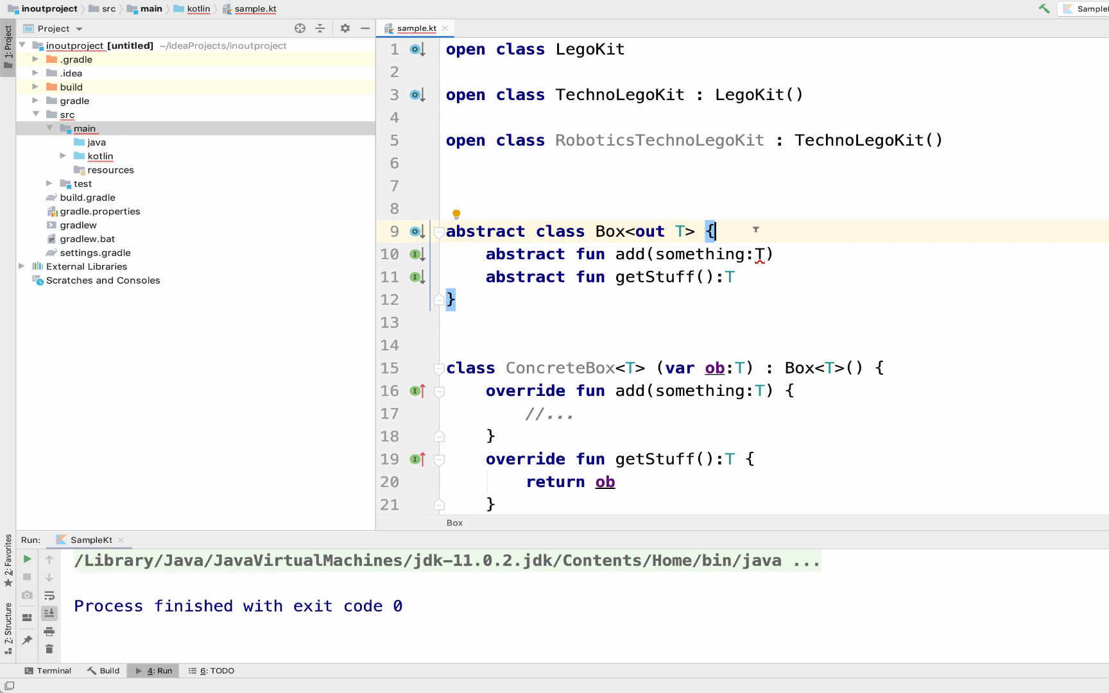
left_click(634, 254)
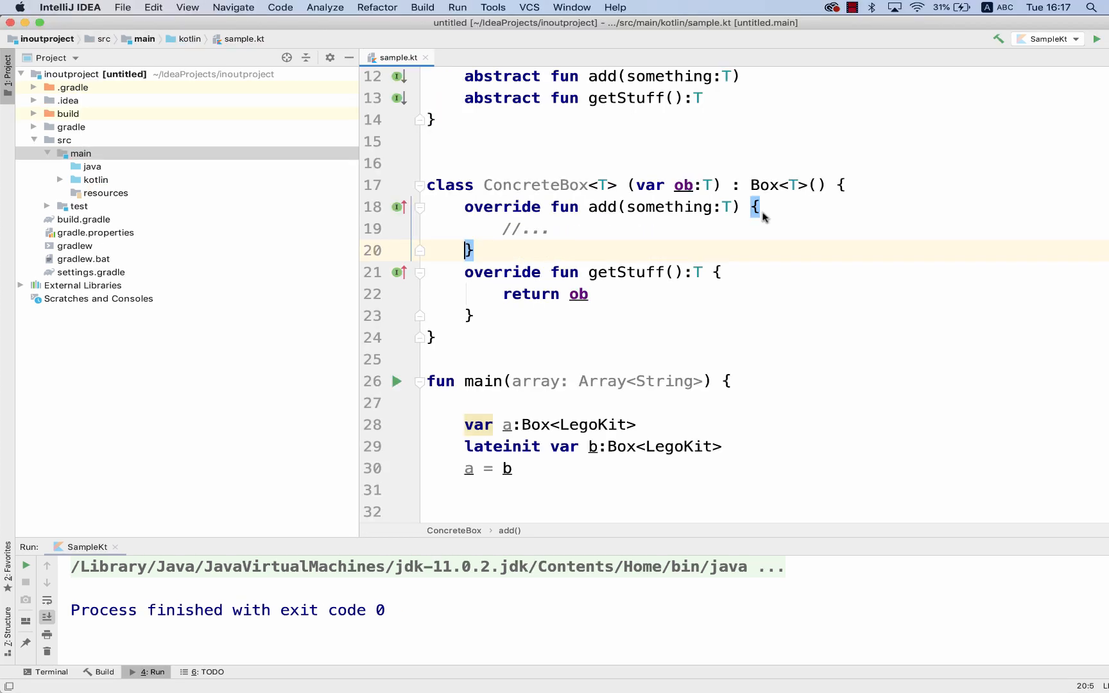
scroll("down", 3)
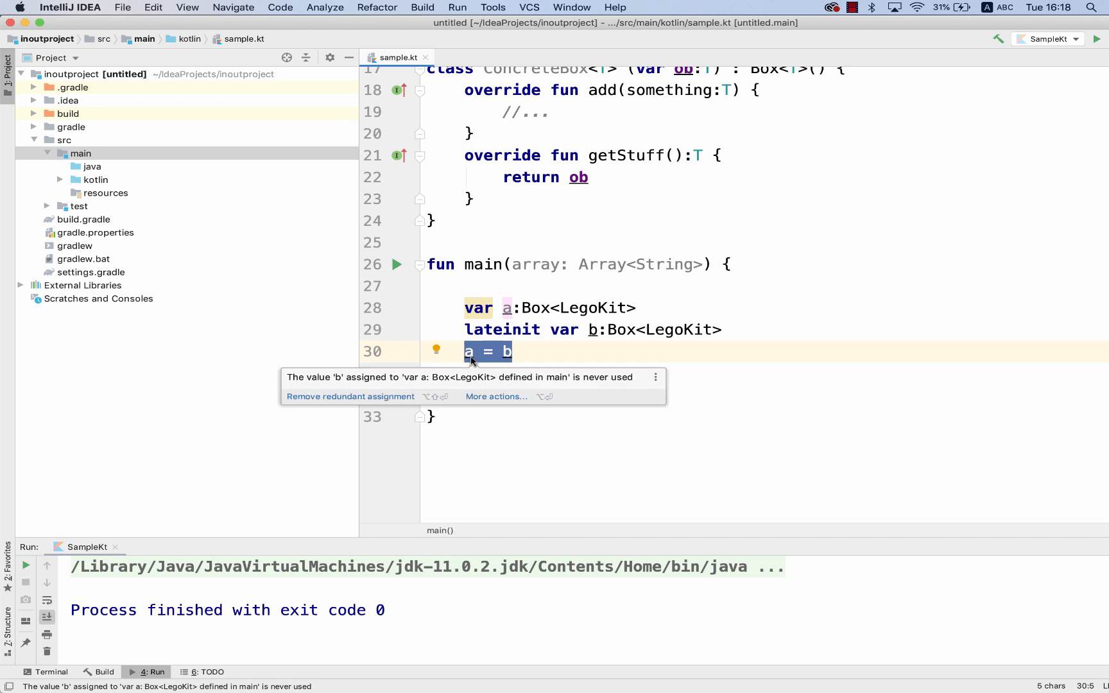
mouse_move(582, 348)
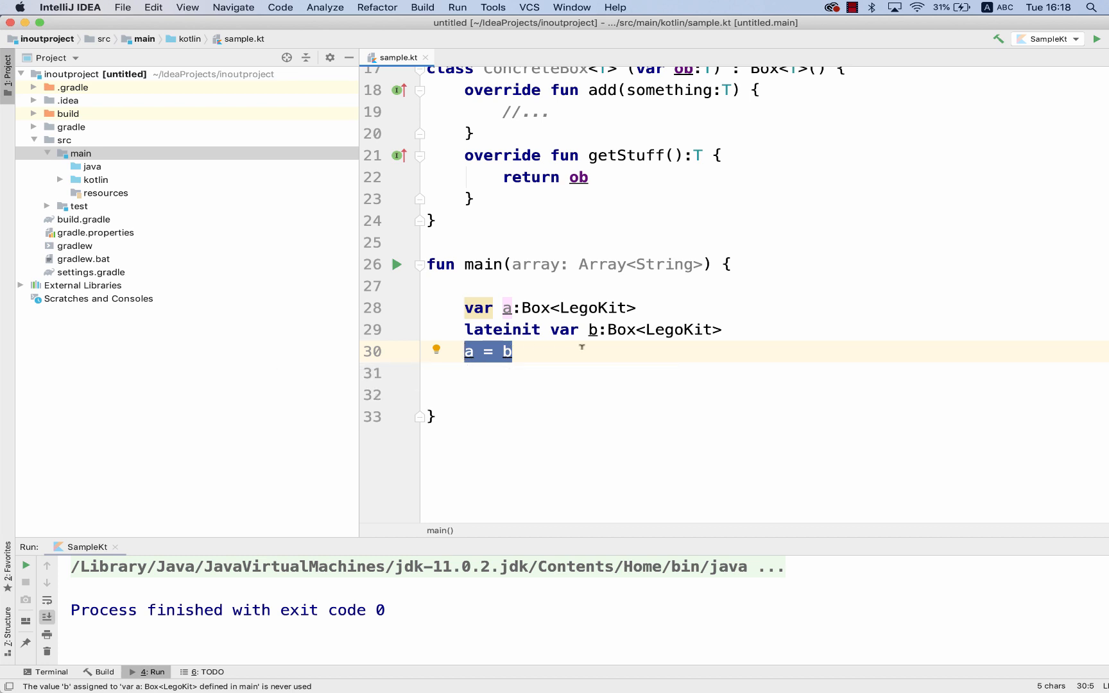
double_click(678, 330)
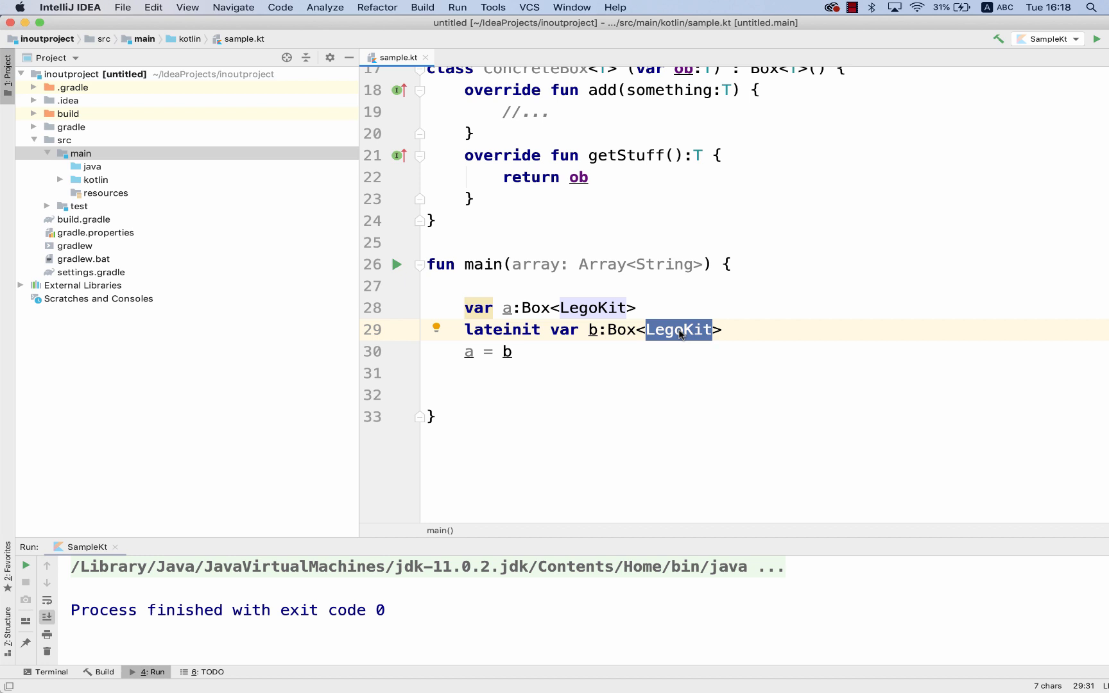
Change b's type to Box<TechnoLegoKit> and compare LegoKit and SpiritualLegoKit class names.
type("TechnoLegoKit")
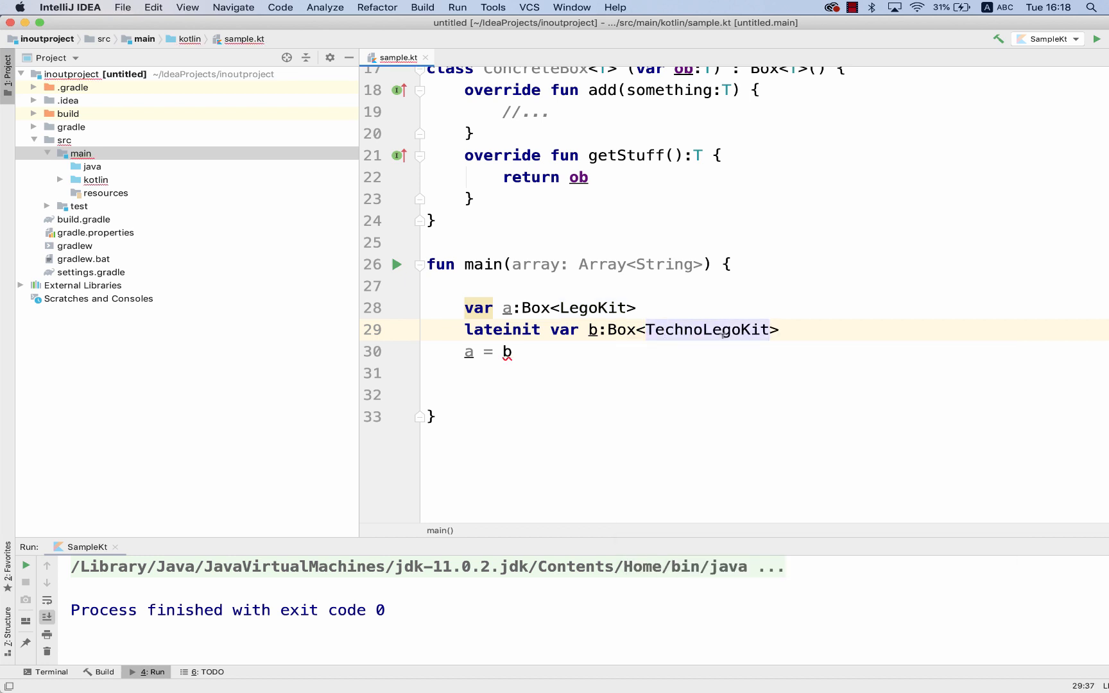
double_click(591, 308)
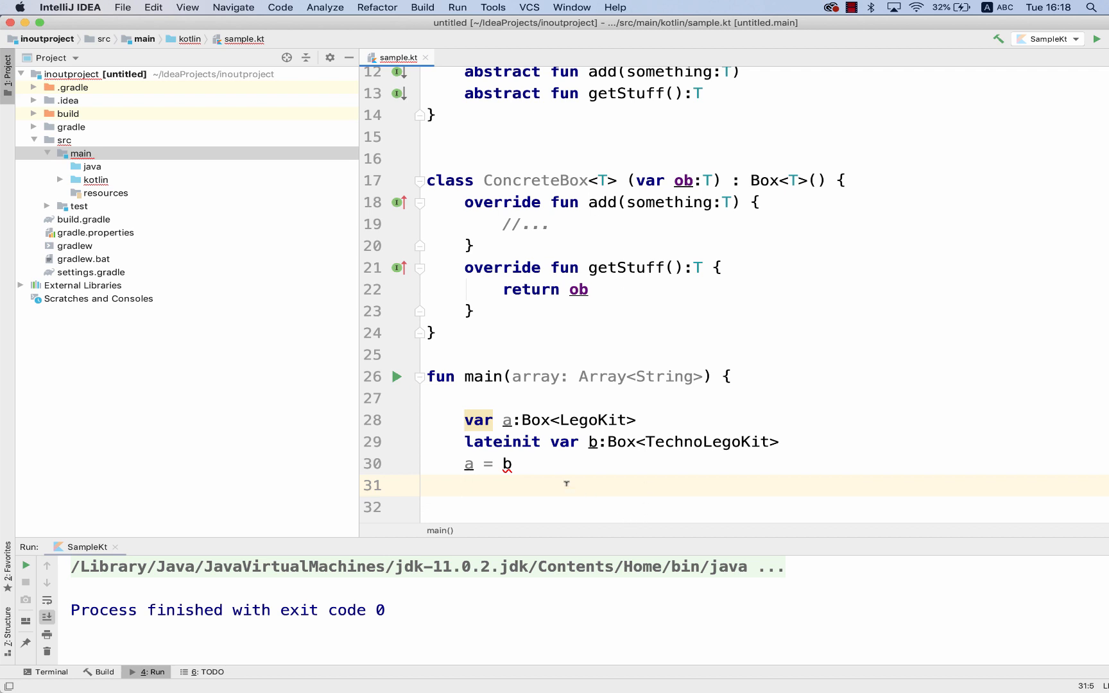
double_click(594, 421)
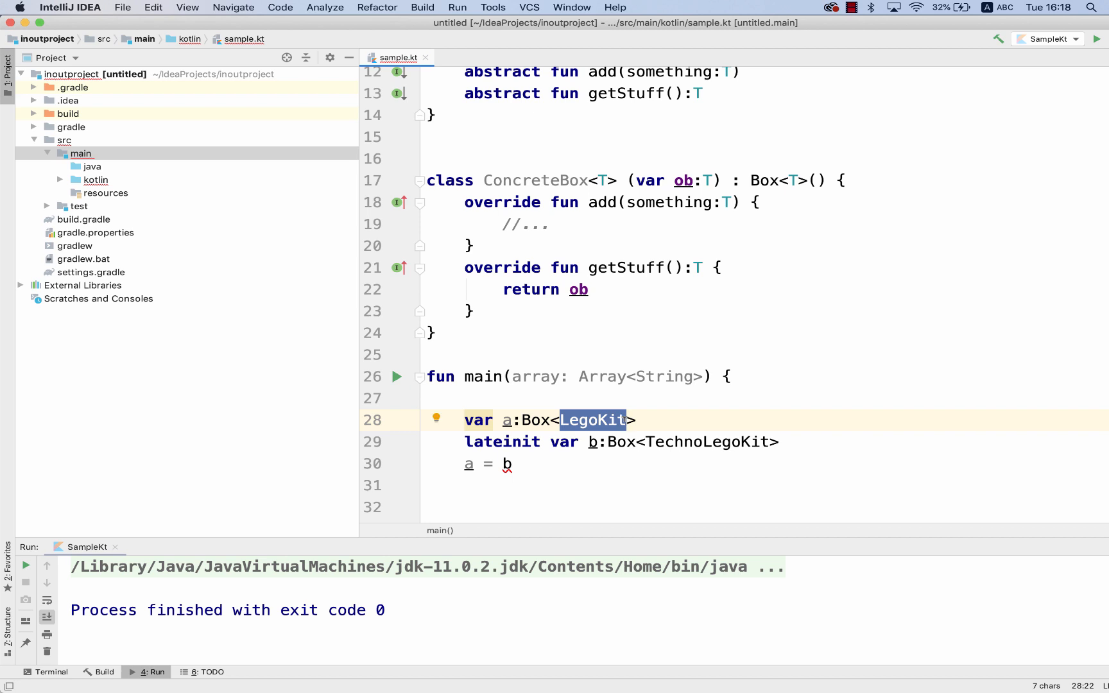
double_click(704, 442)
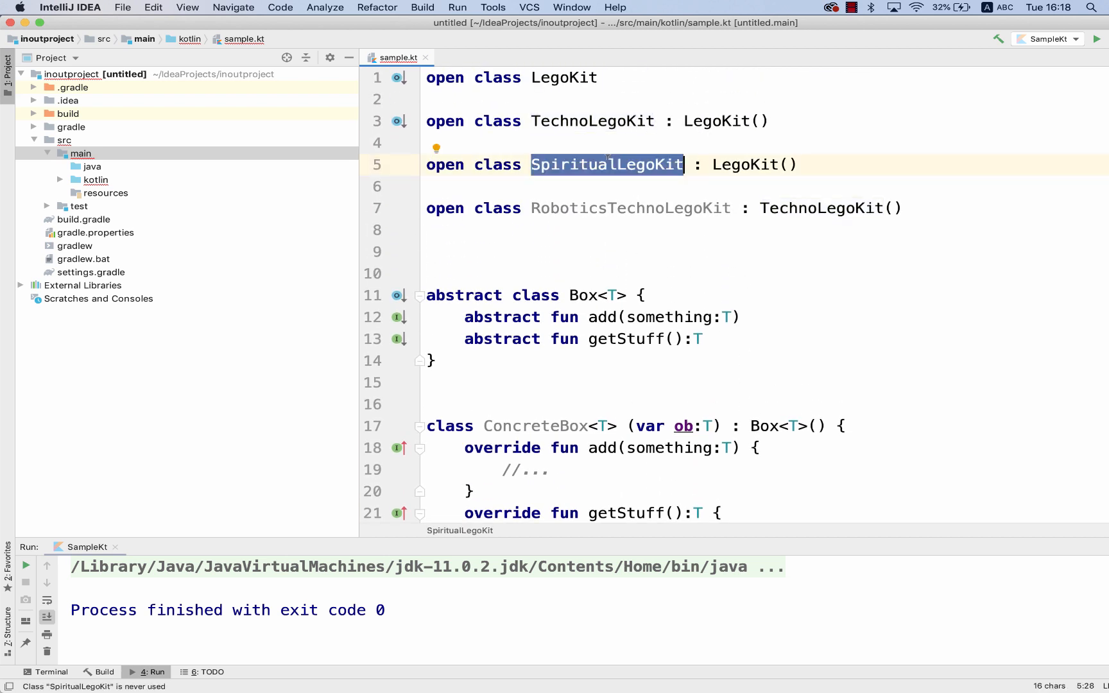
Declare Box as Box<out T> so the a = b assignment compiles.
scroll("down", 3)
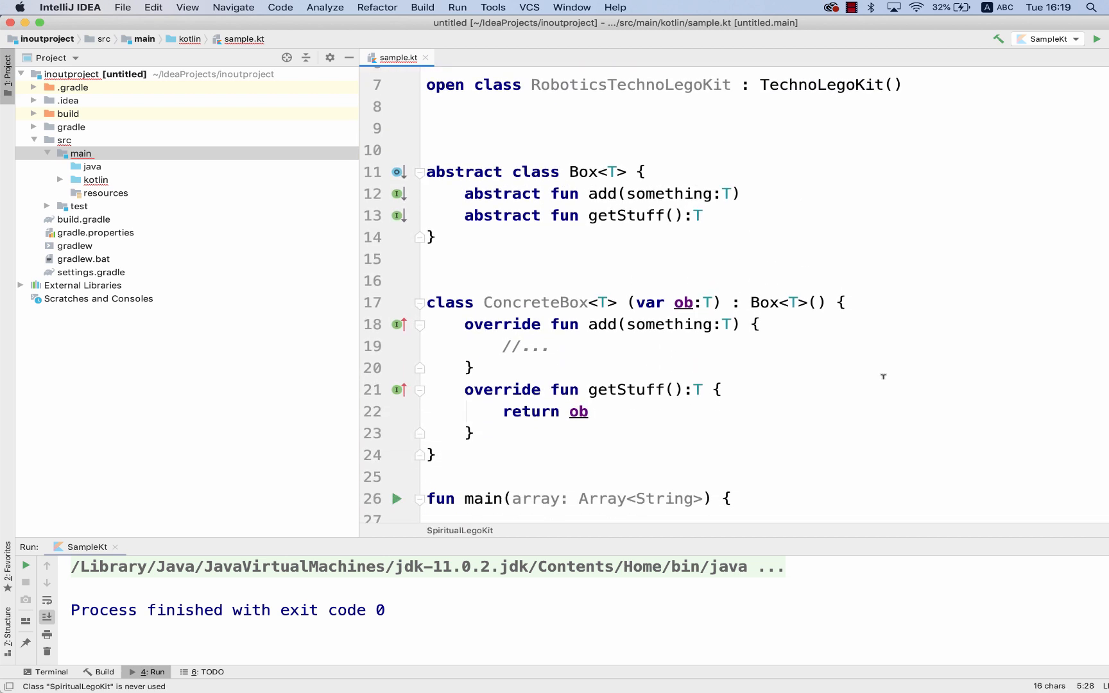
scroll("down", 3)
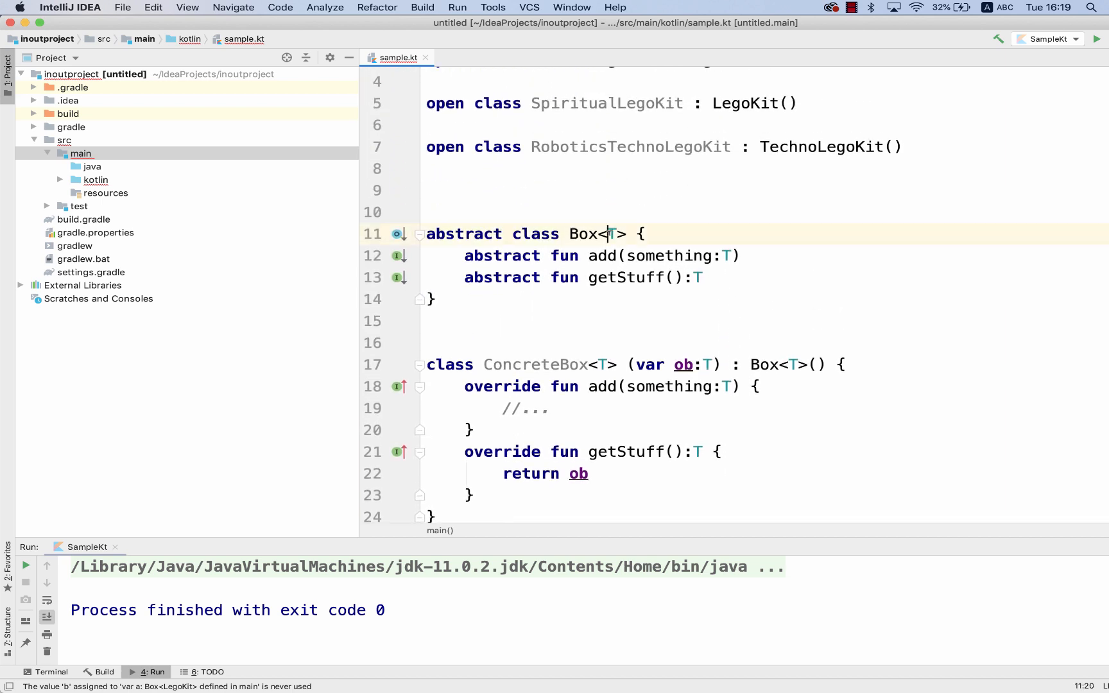
type("out")
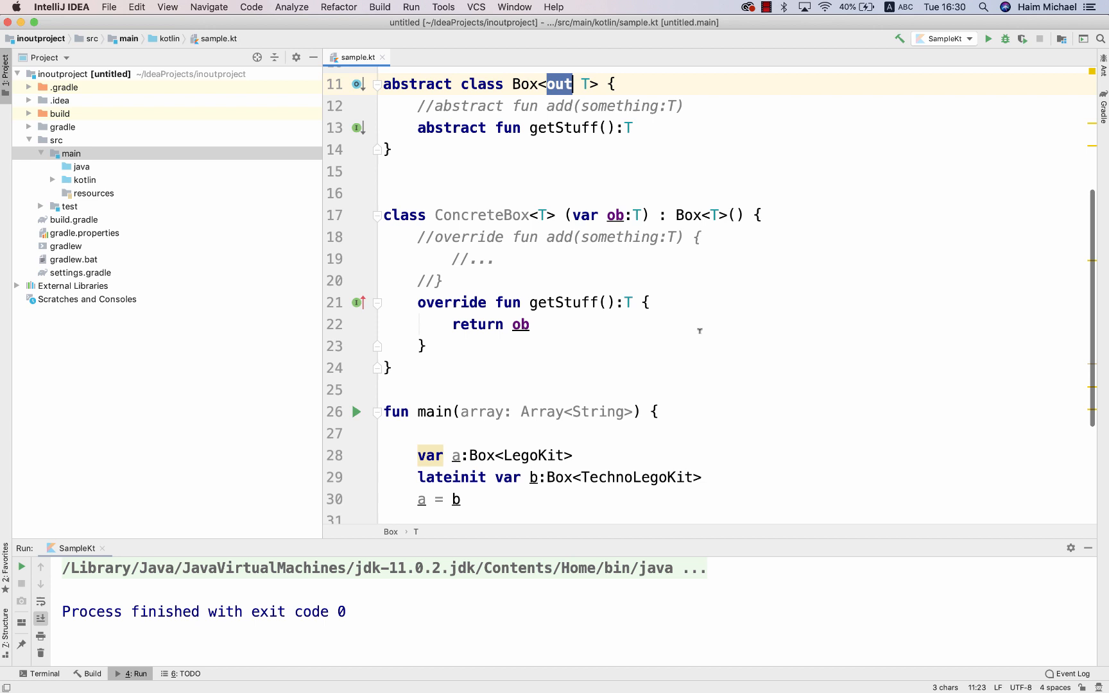
Replace a = b with b = a and mark var a as lateinit.
scroll("down", 3)
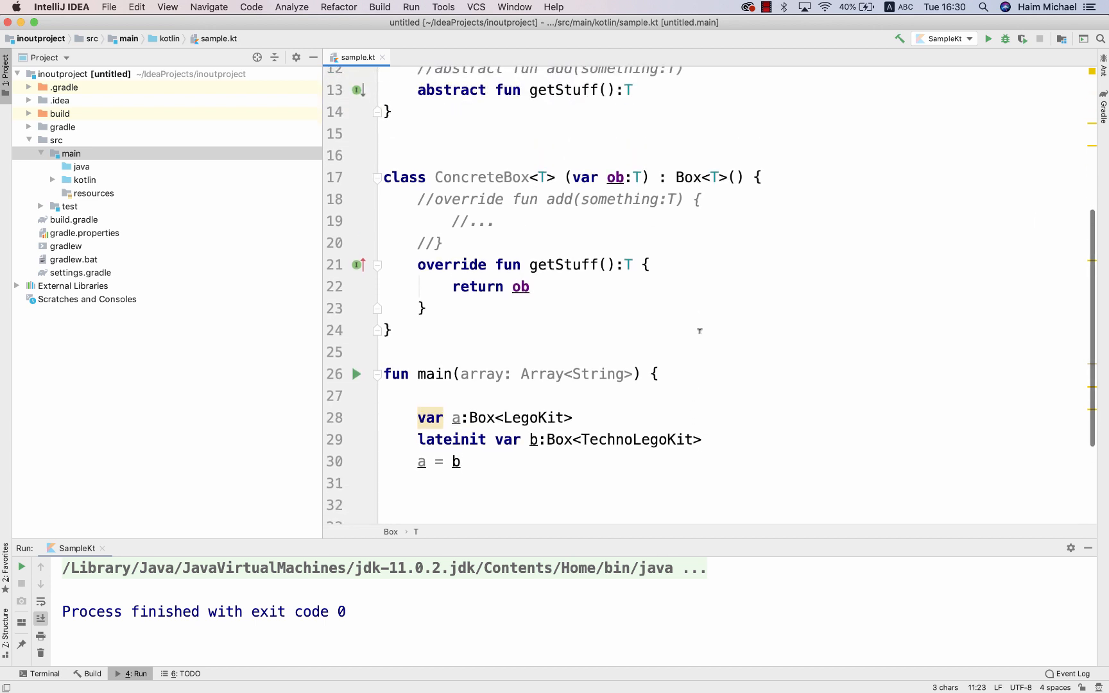
mouse_move(488, 440)
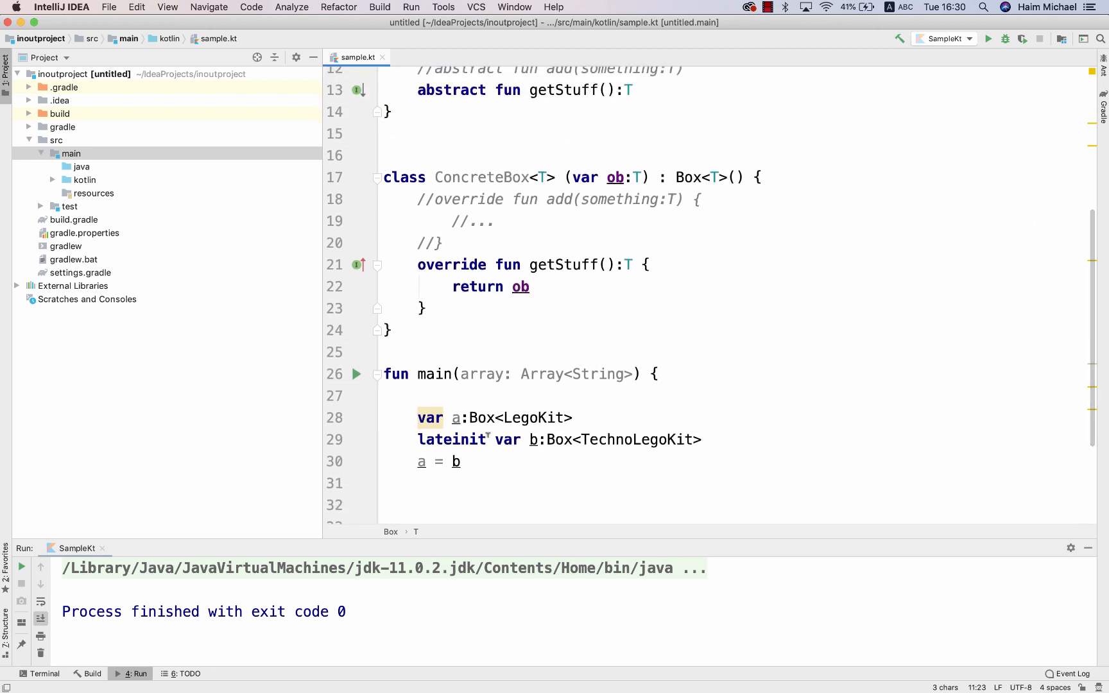
key("cmd+backspace")
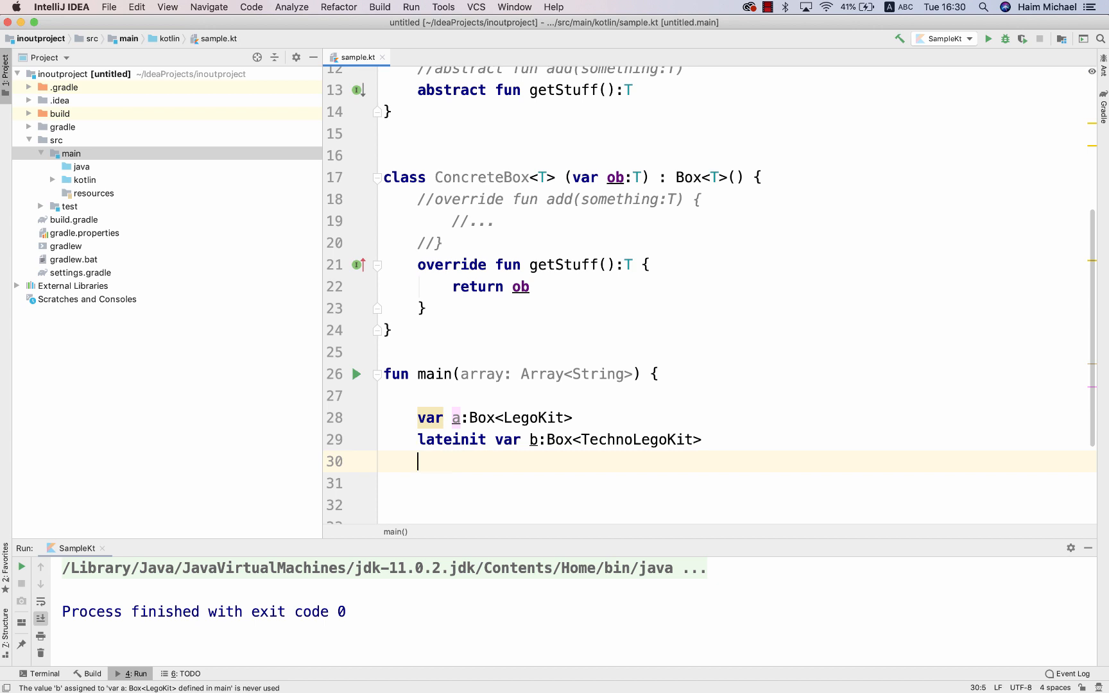
type("b = a")
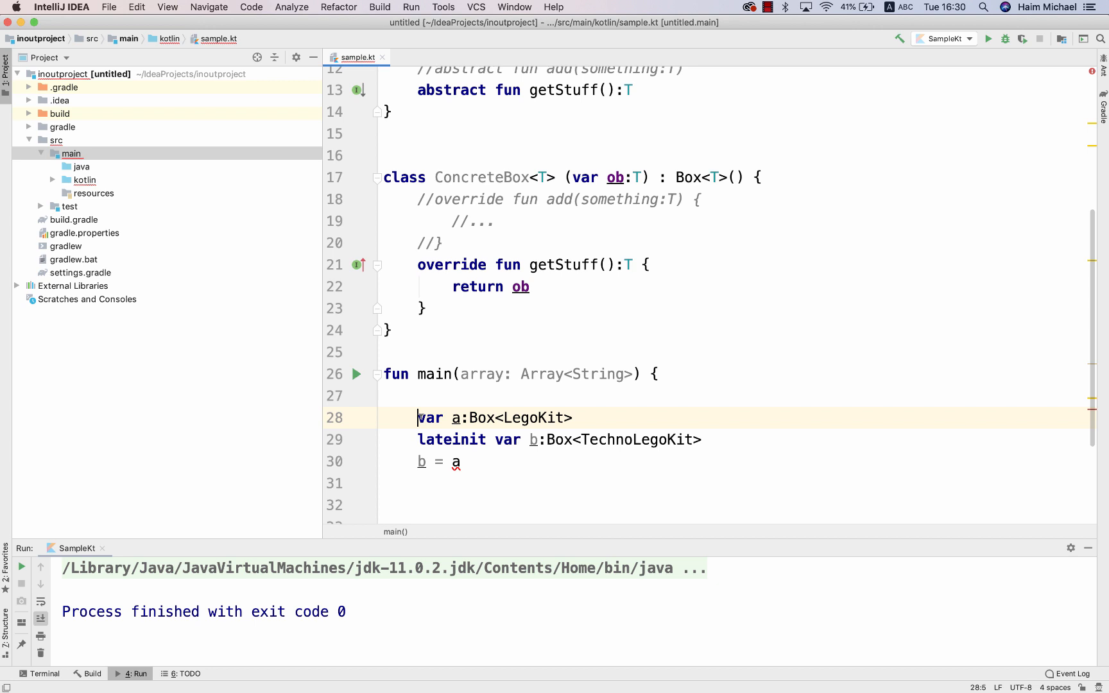
type("late")
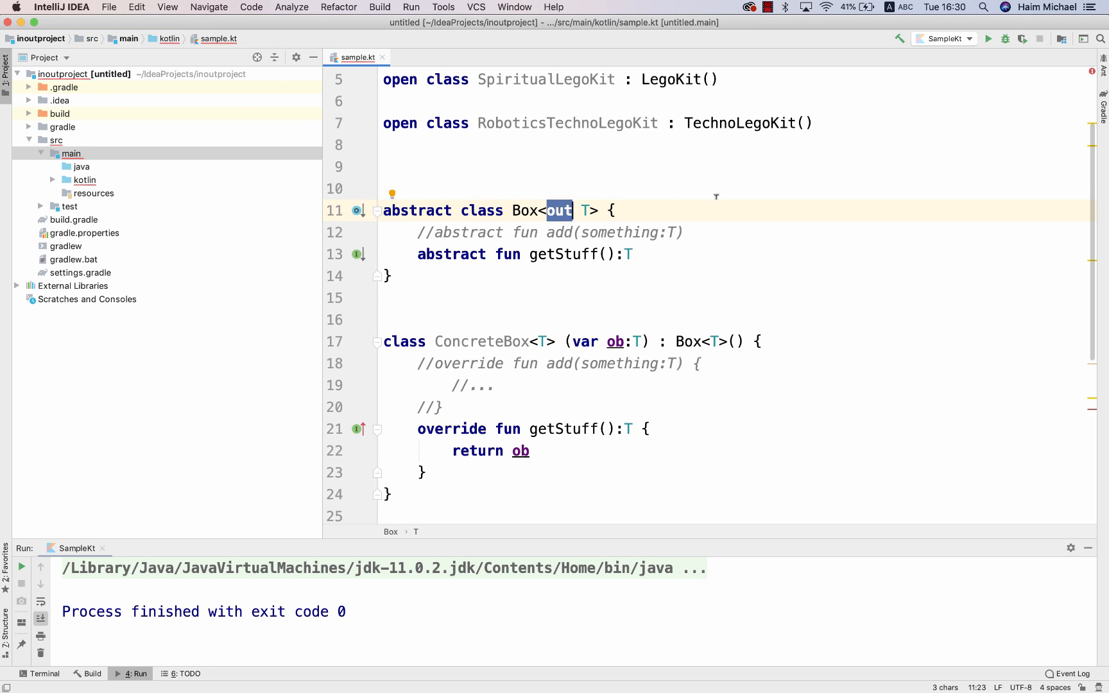
Scroll through sample.kt while switching Box to in T and restoring add.
scroll("down", 3)
type("in")
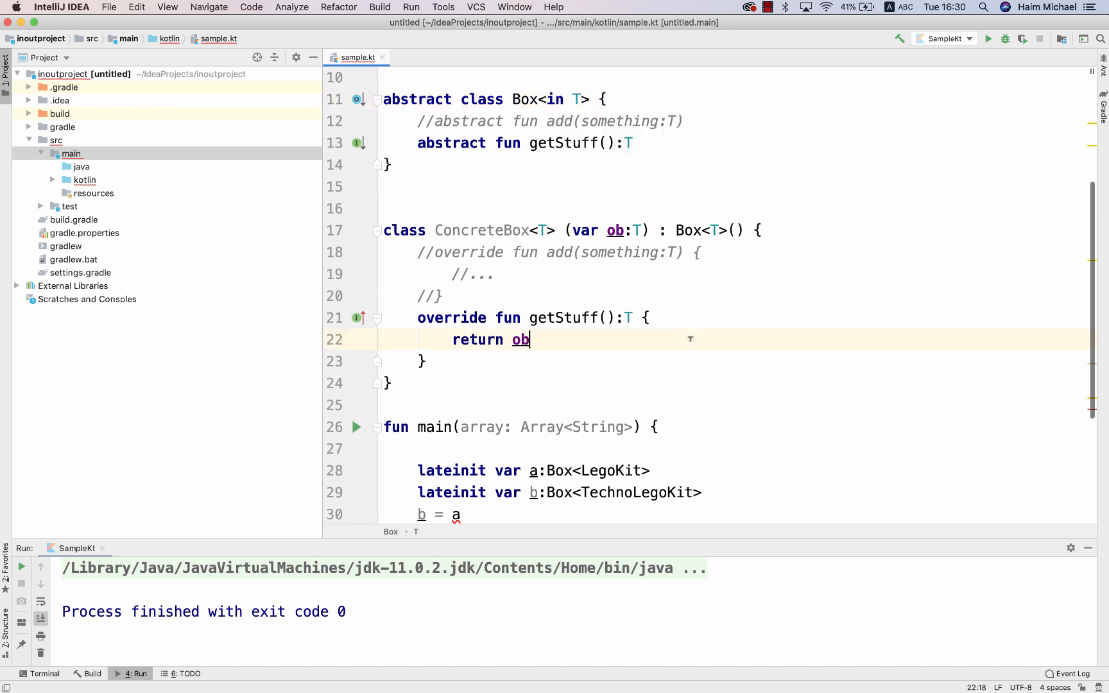
scroll("down", 3)
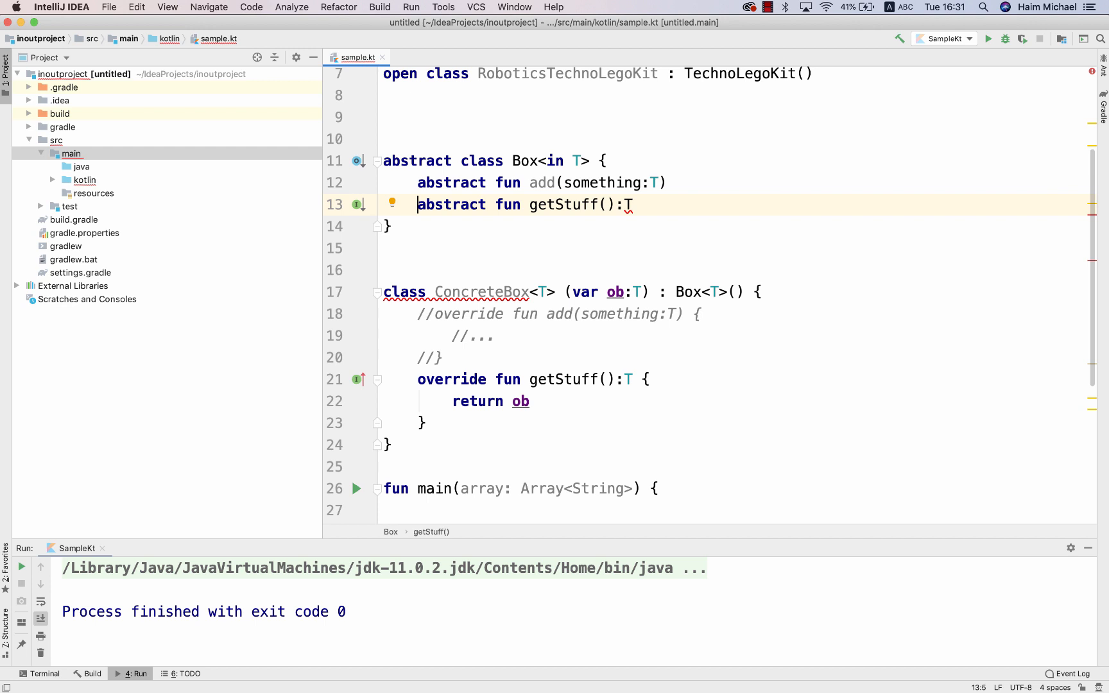
Comment out Box's abstract getStuff and the entire ConcreteBox class with Cmd+/.
key("cmd+/")
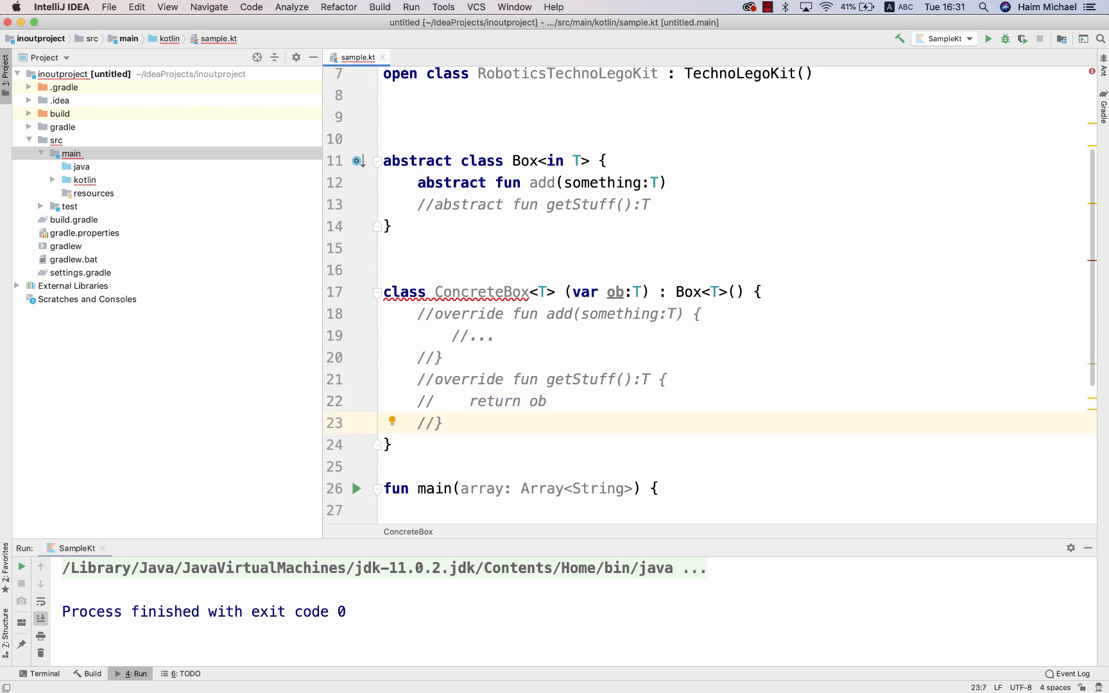
left_click(433, 424)
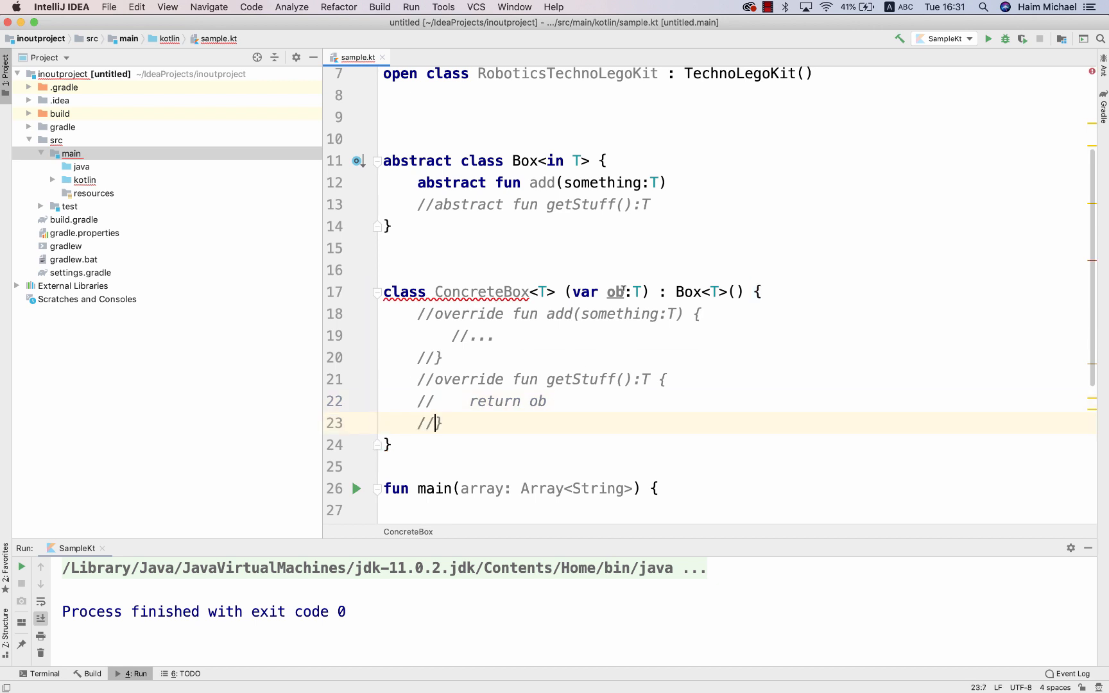
mouse_move(615, 291)
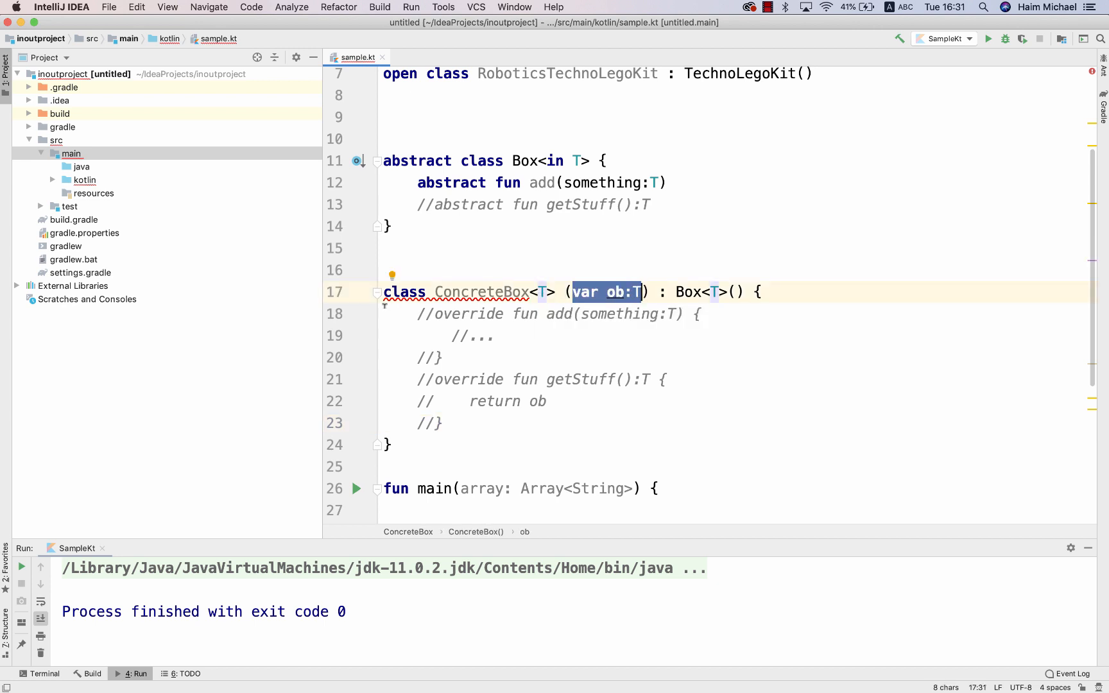
key("Cmd+/")
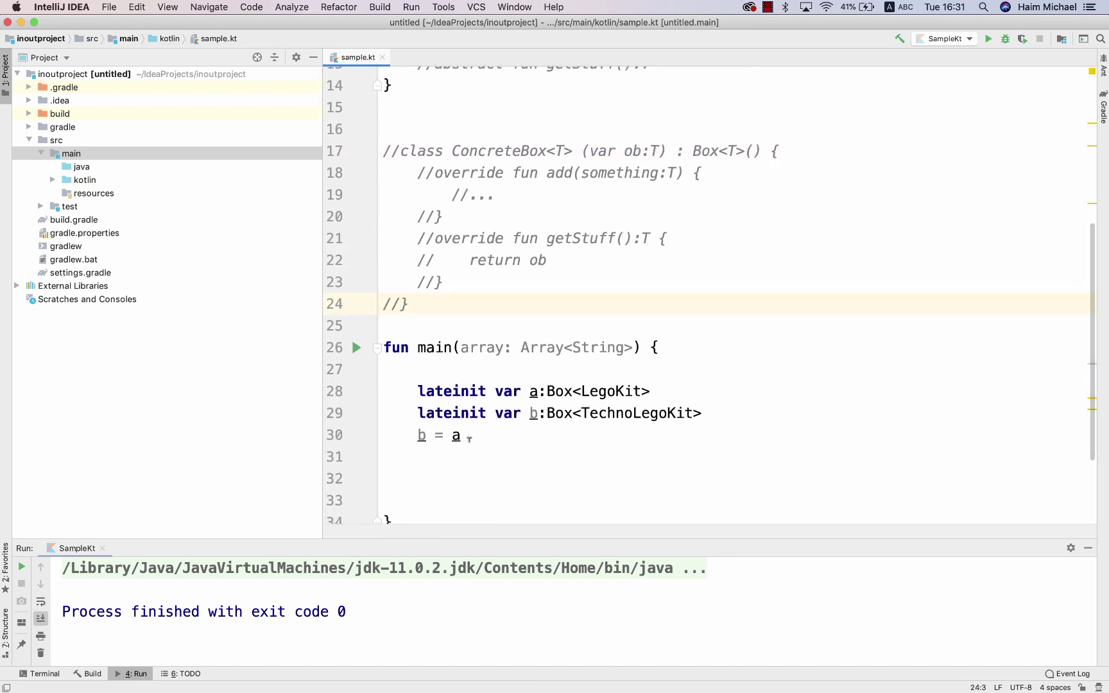
left_click(457, 435)
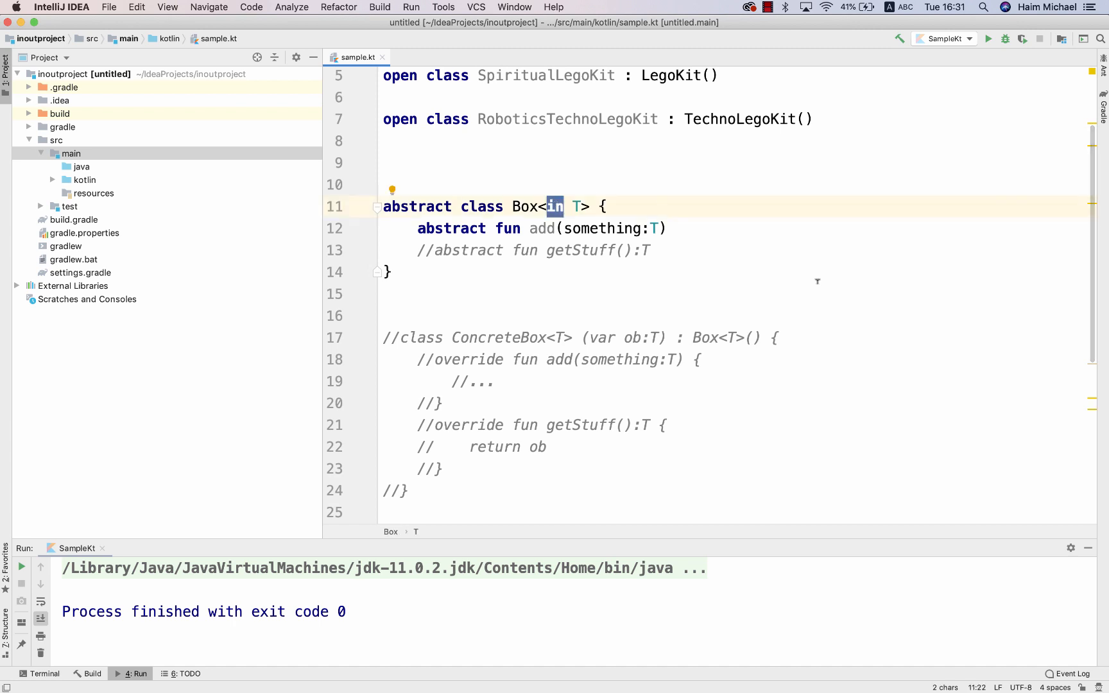
mouse_move(702, 259)
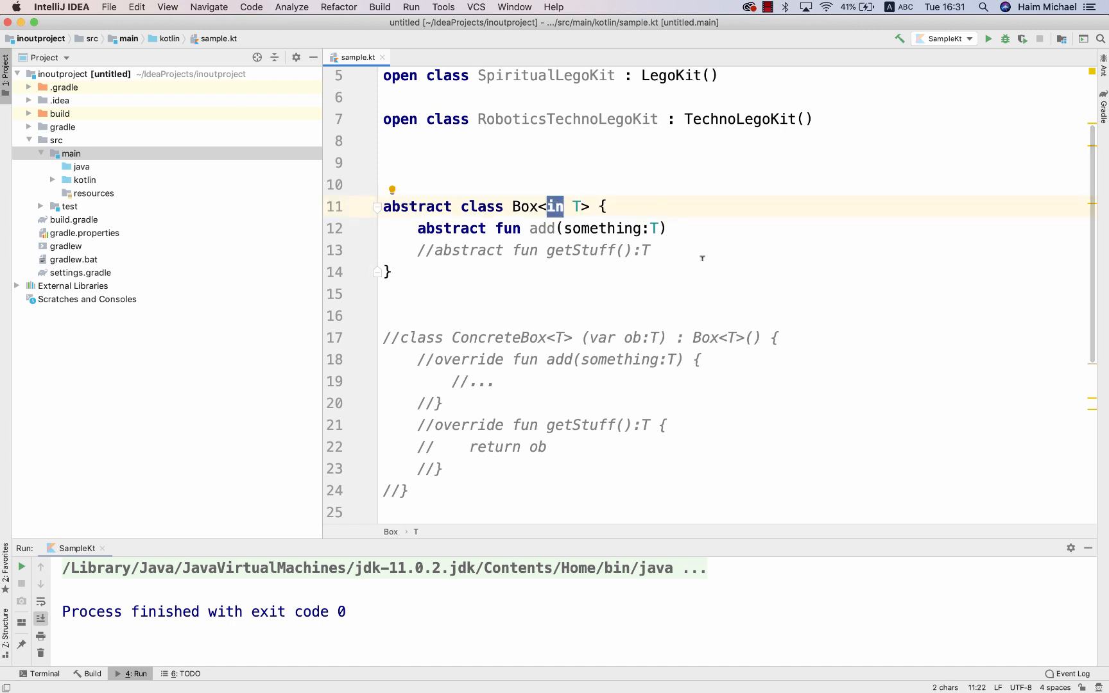
scroll("down", 3)
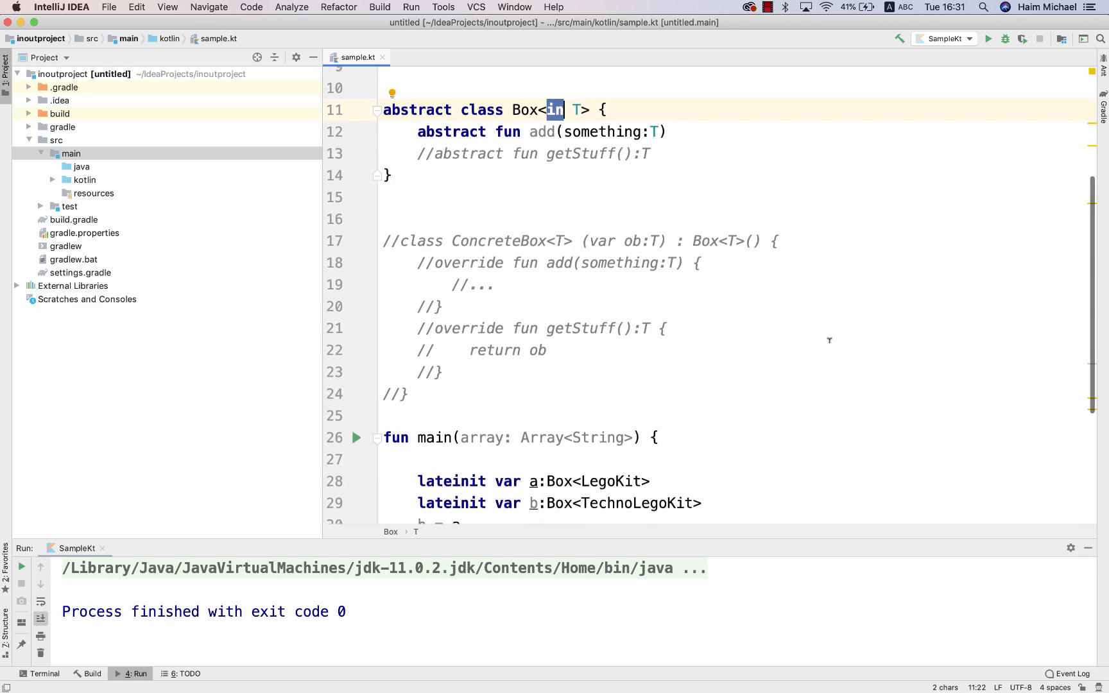